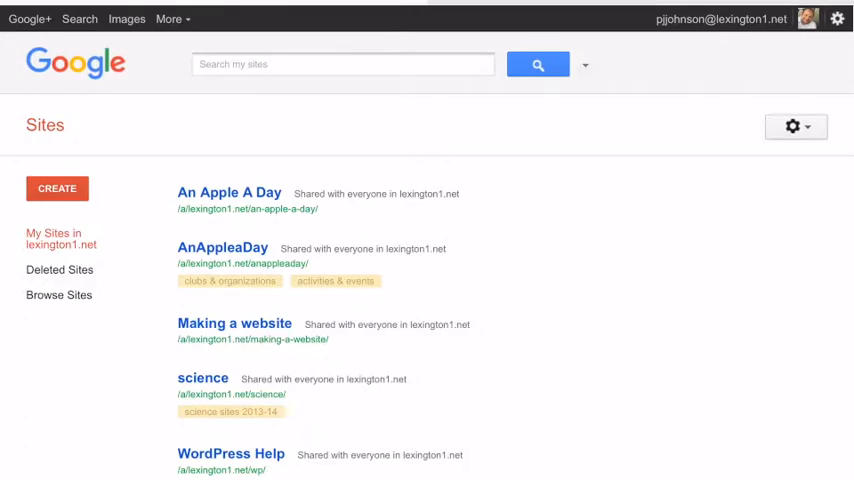
# - Start a new blank-template site and scroll down to the site naming field
pyautogui.click(57, 188)
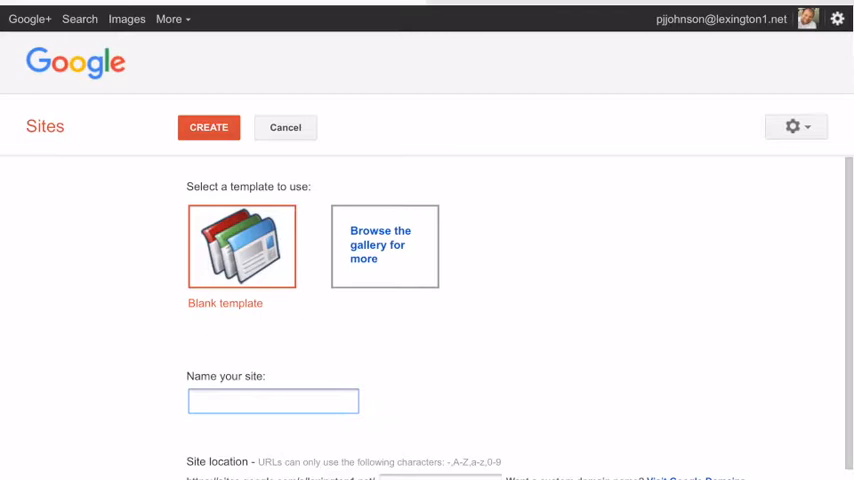
pyautogui.scroll(-3)
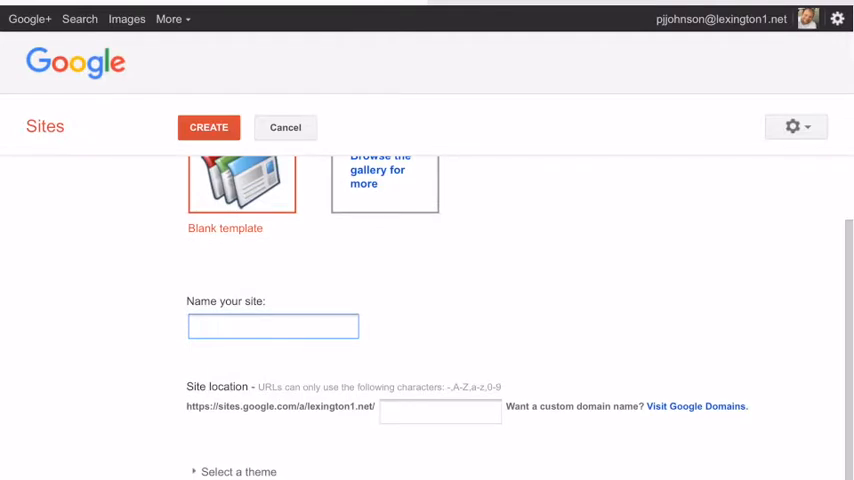
# - Name the site 'Making a website on an iPad', with its address auto-filled
pyautogui.click(272, 325)
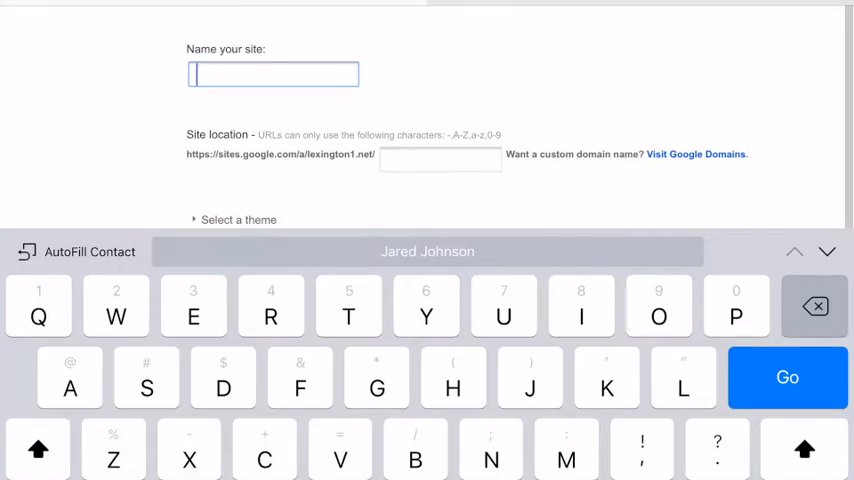
pyautogui.write('Making a')
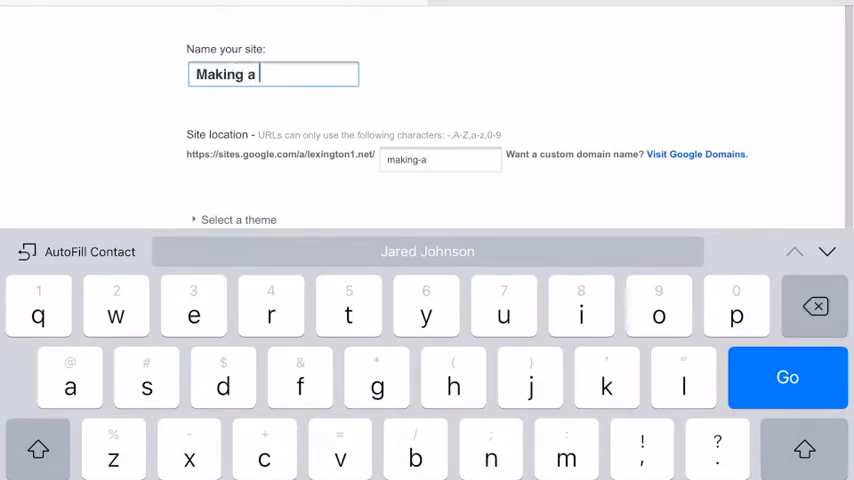
pyautogui.write('website')
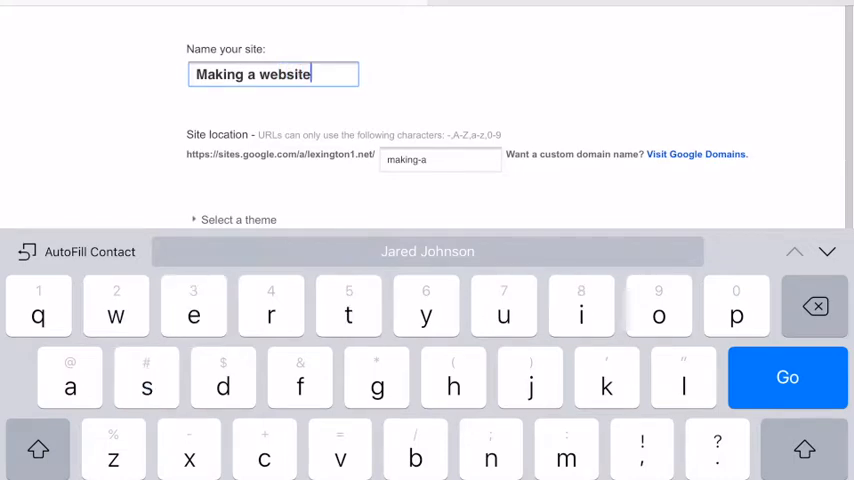
pyautogui.write('on i')
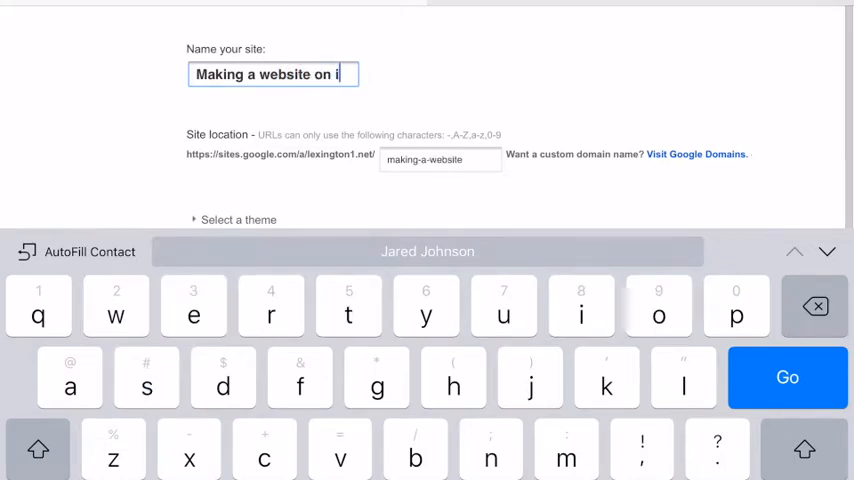
pyautogui.write('pad')
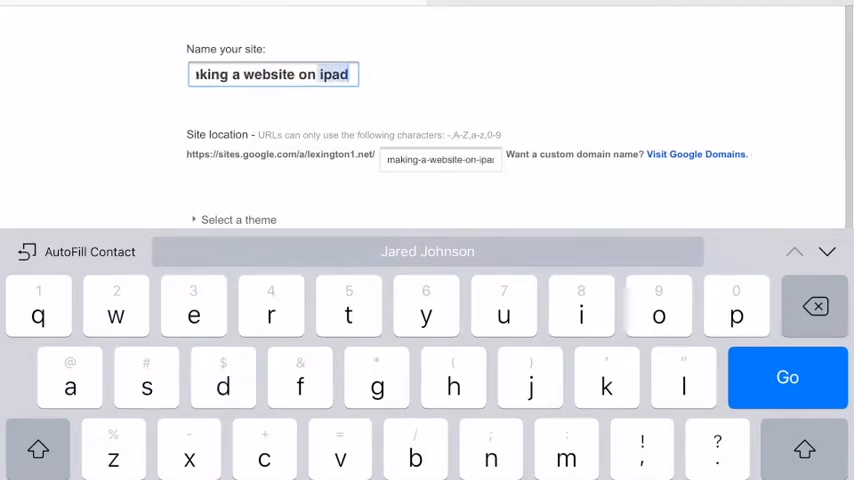
pyautogui.write('iPad')
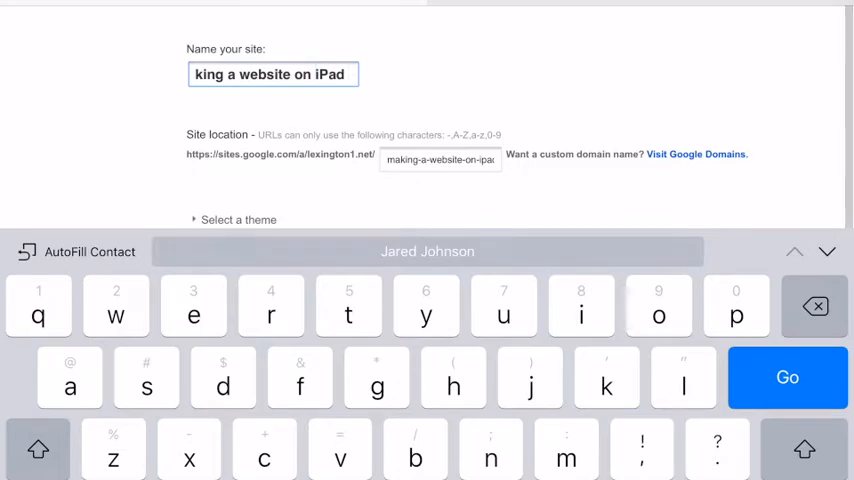
pyautogui.write('an')
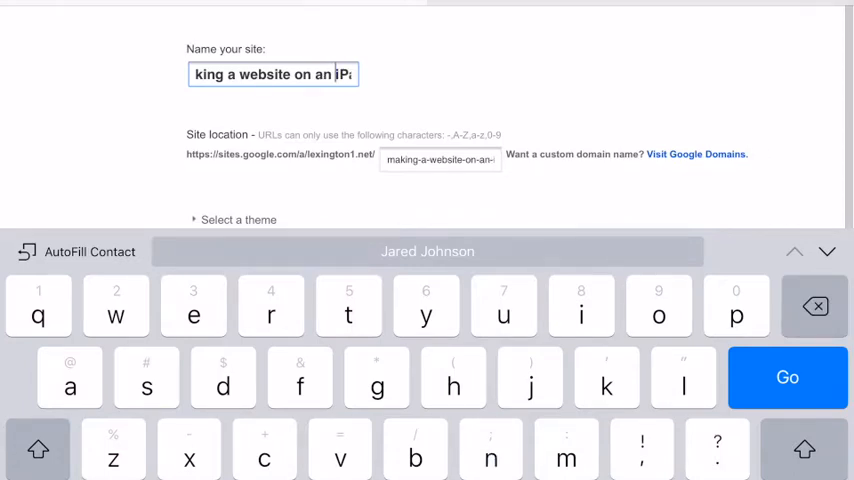
pyautogui.scroll(3)
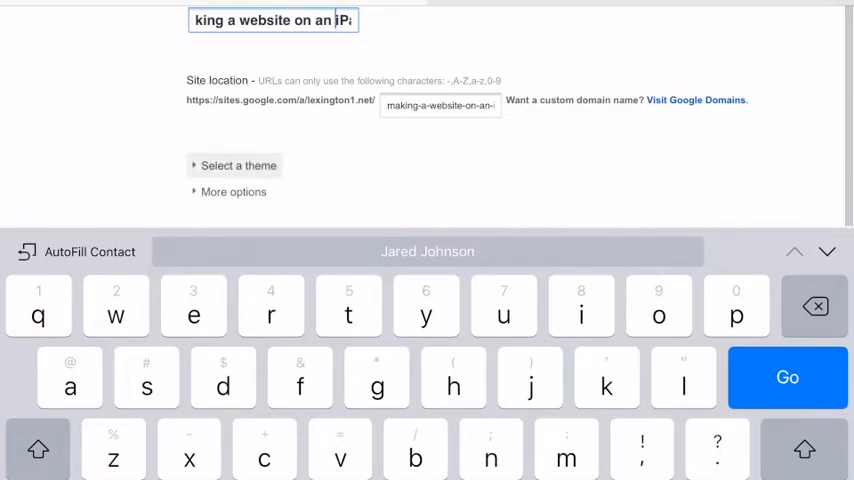
# - Choose the Schoolhouse theme from the theme thumbnails and create the site
pyautogui.click(787, 377)
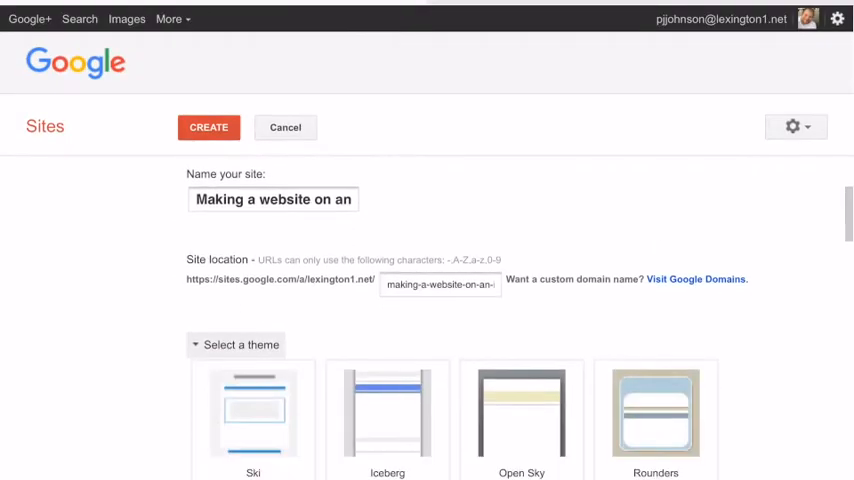
pyautogui.scroll(-3)
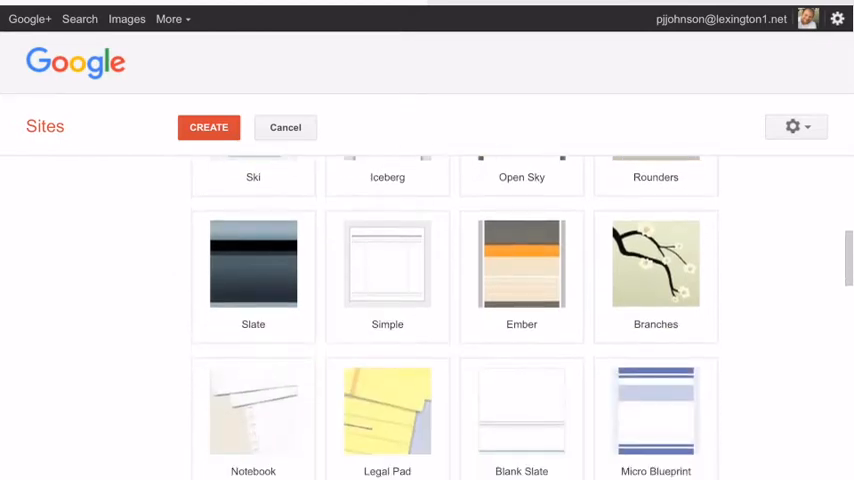
pyautogui.scroll(-3)
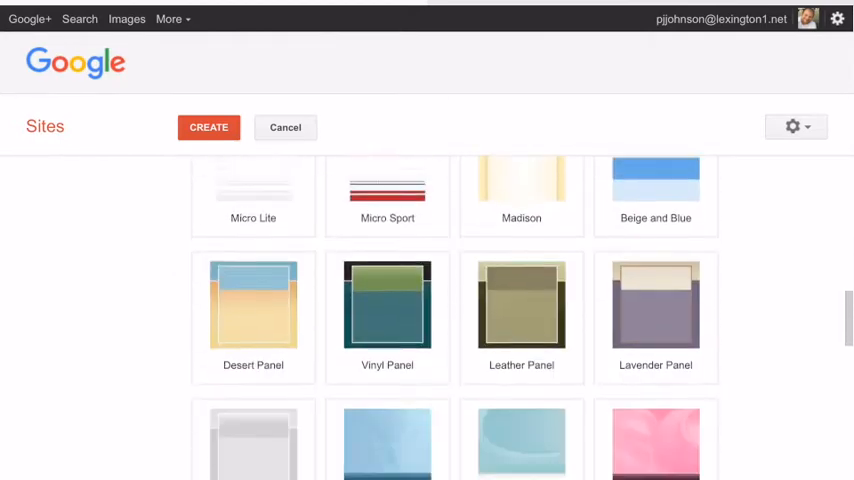
pyautogui.scroll(-3)
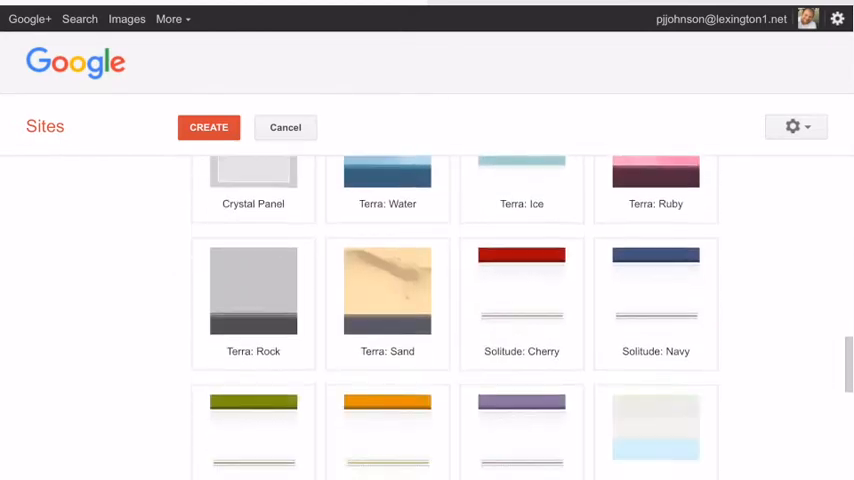
pyautogui.scroll(-3)
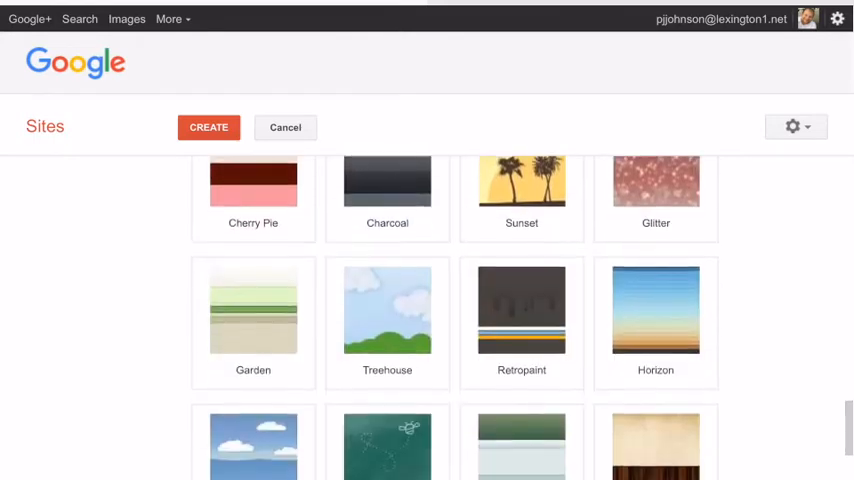
pyautogui.scroll(-3)
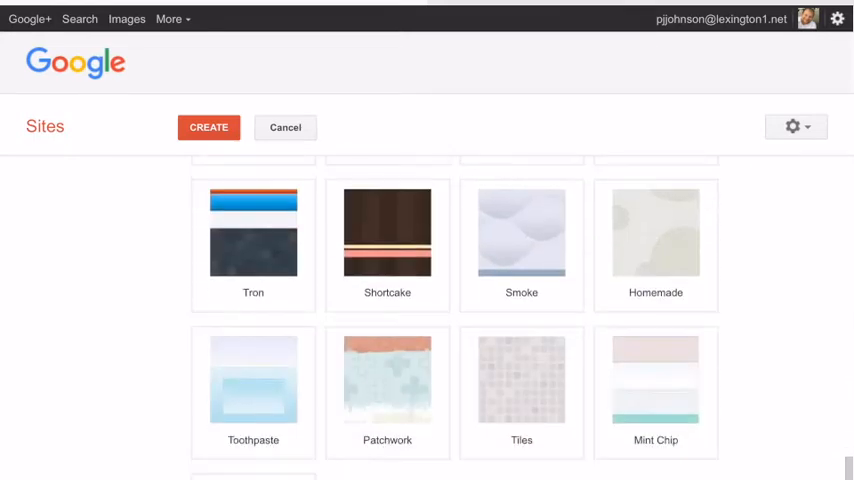
pyautogui.scroll(3)
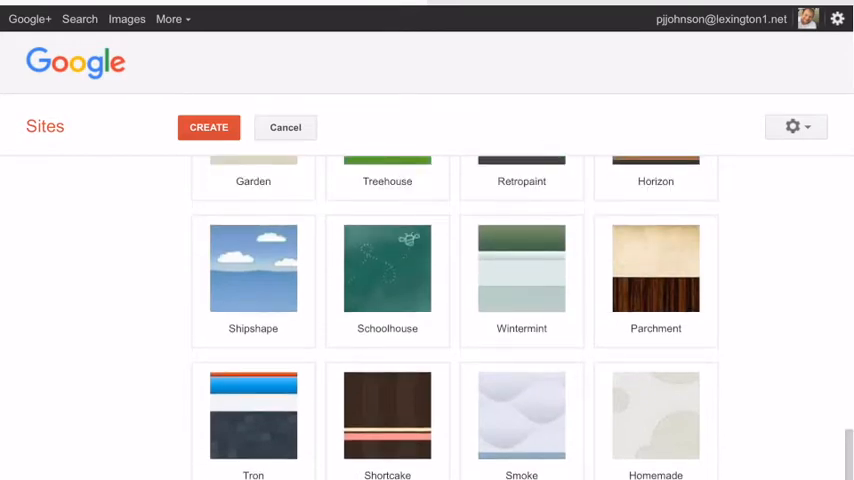
pyautogui.click(387, 267)
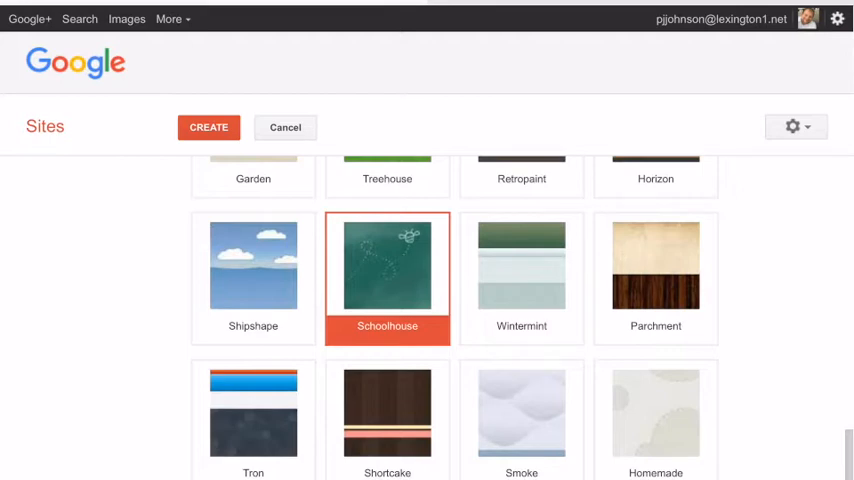
pyautogui.click(209, 127)
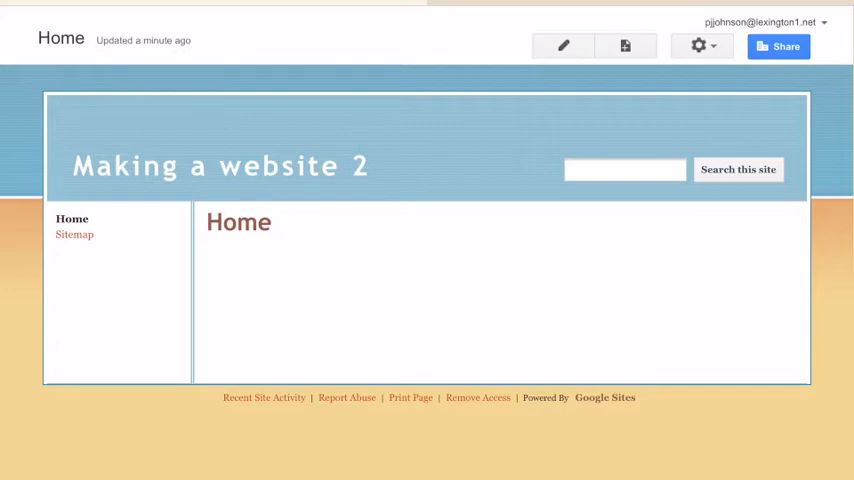
# - Put the empty Home page into edit mode with the pencil Edit button
pyautogui.click(563, 46)
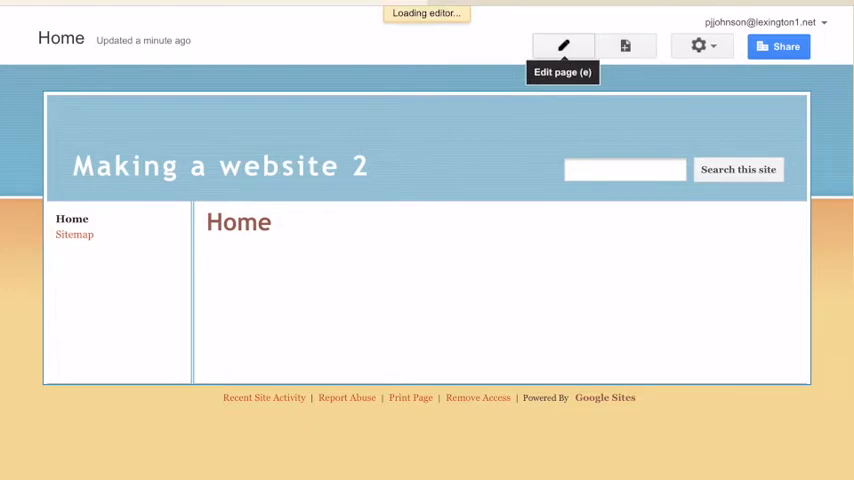
pyautogui.click(562, 46)
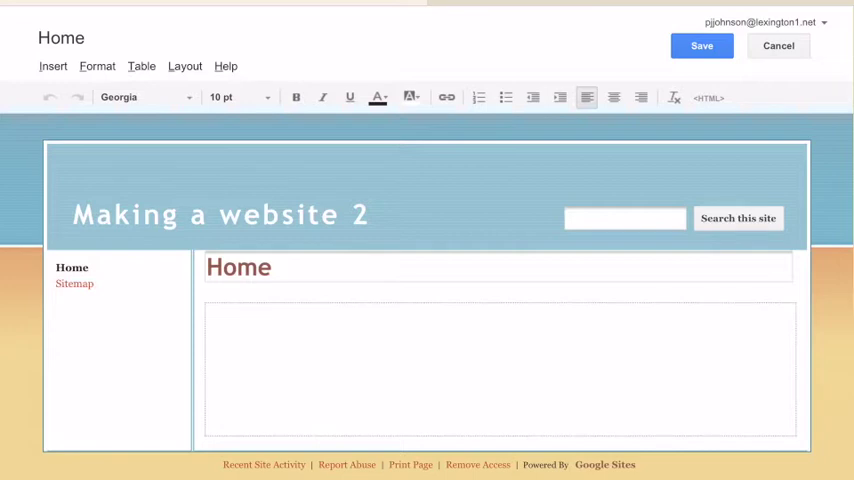
# - Apply the Two column layout to the Home page body
pyautogui.click(185, 66)
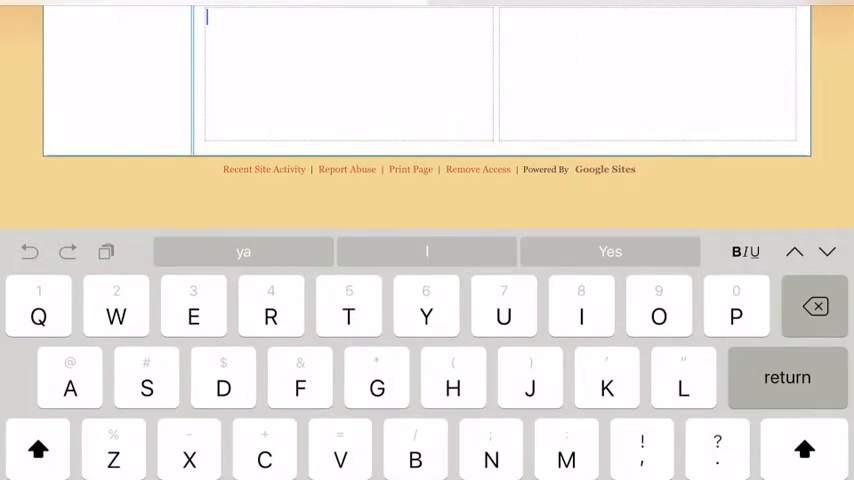
# - Type 'Welcome' at the top of the left column
pyautogui.write('Welcom')
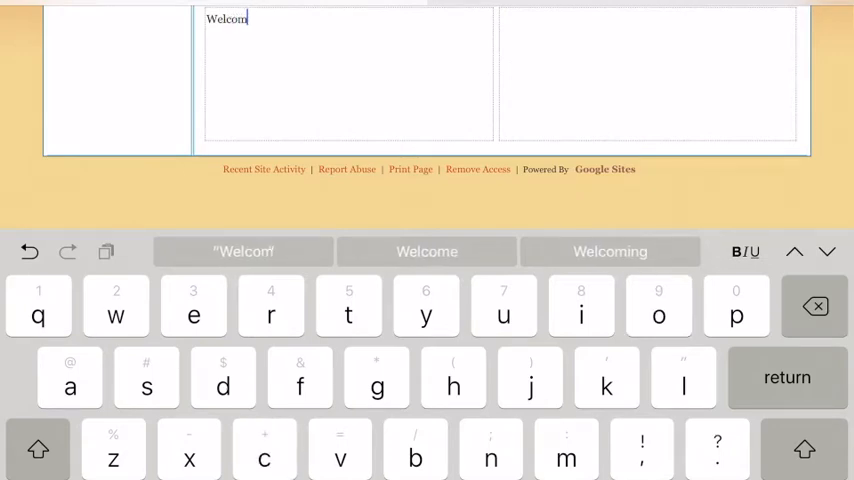
pyautogui.write('e')
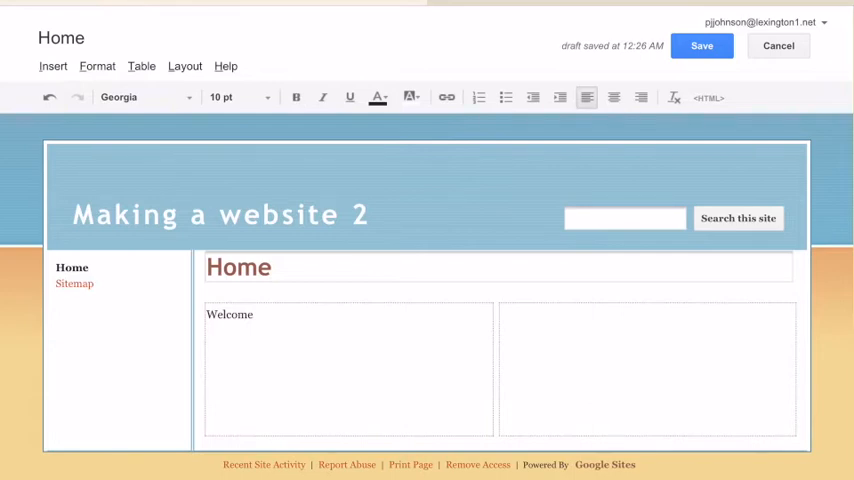
# - Insert a Camera Roll photo via Insert > Image > Upload Images, then grab it
pyautogui.click(53, 66)
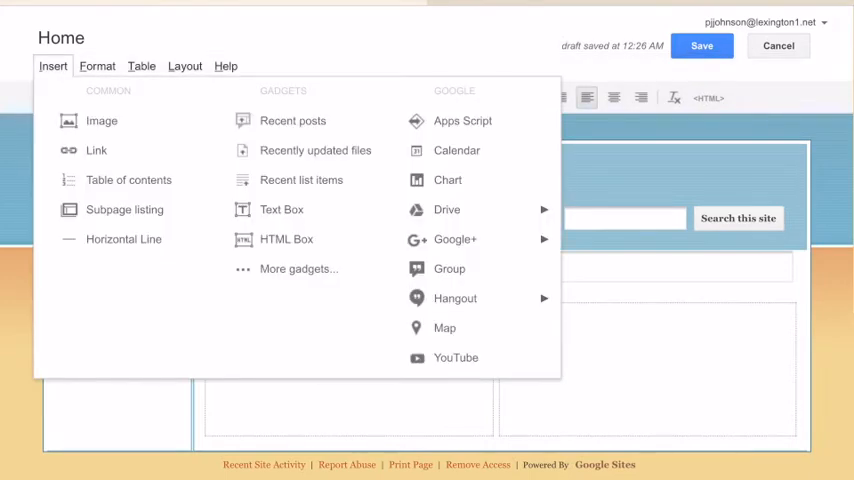
pyautogui.moveTo(101, 120)
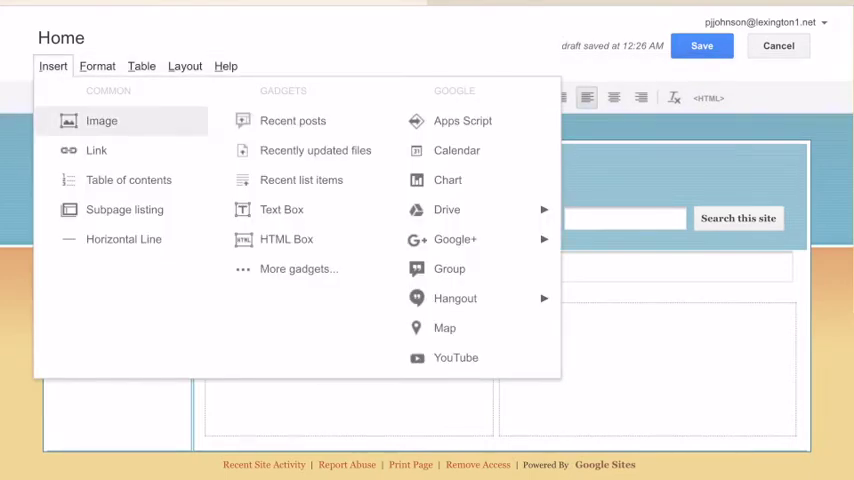
pyautogui.click(101, 120)
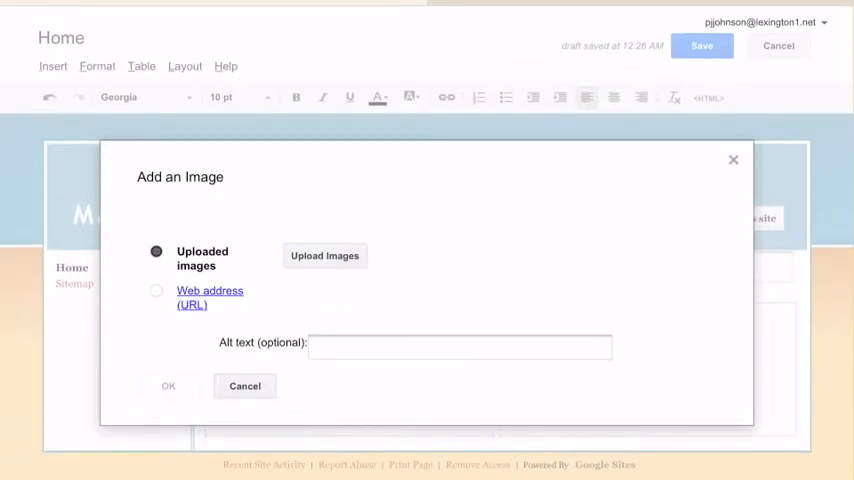
pyautogui.click(324, 255)
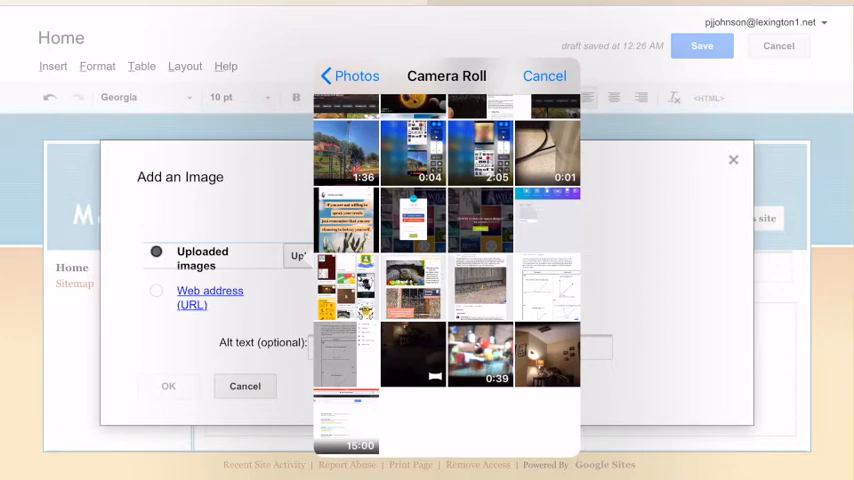
pyautogui.click(413, 219)
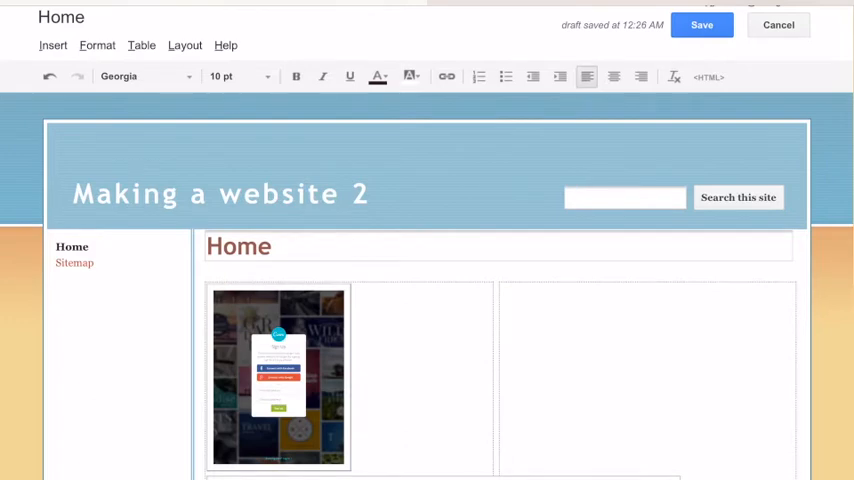
pyautogui.click(278, 375)
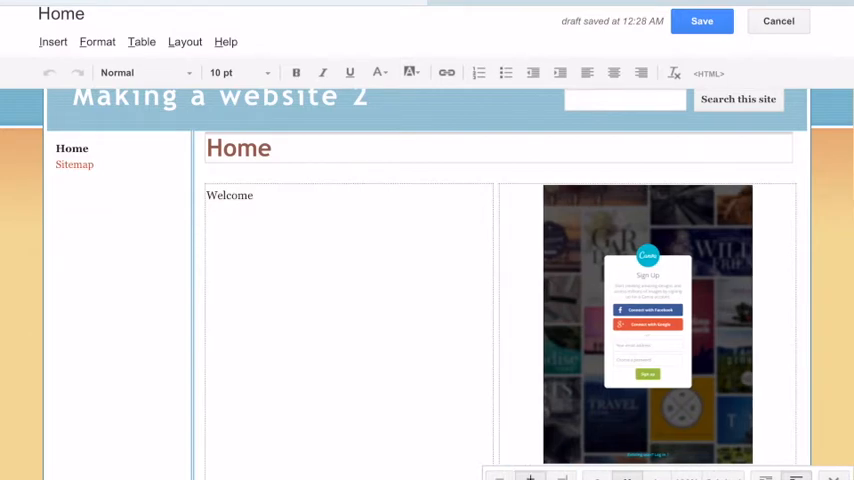
# - Save the Home page with Welcome beside the right-column image
pyautogui.click(701, 20)
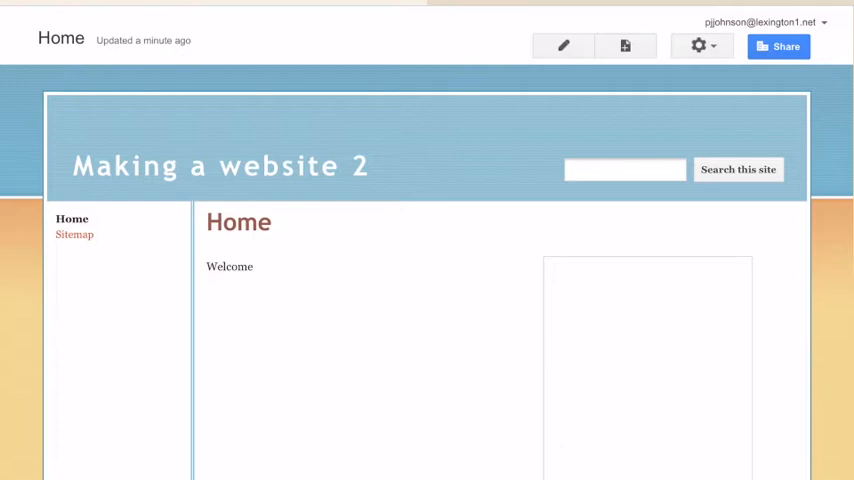
# - Preview the Home page as a viewer from the gear menu, then resume editing
pyautogui.click(699, 46)
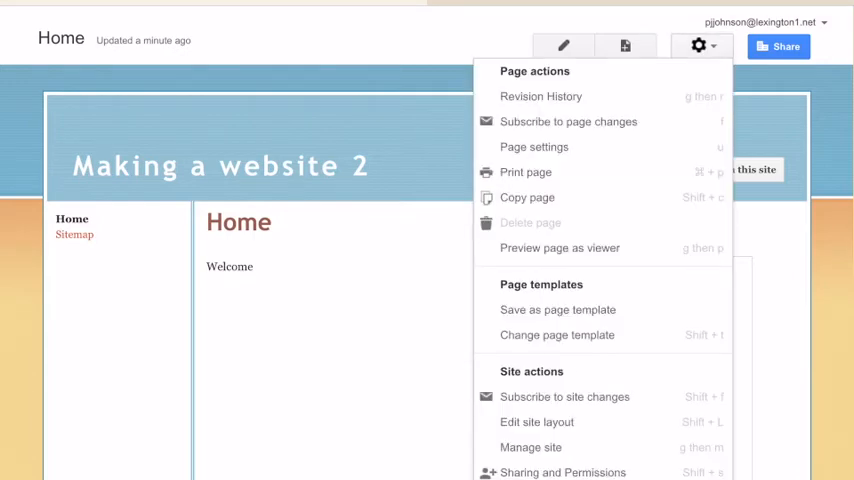
pyautogui.click(560, 247)
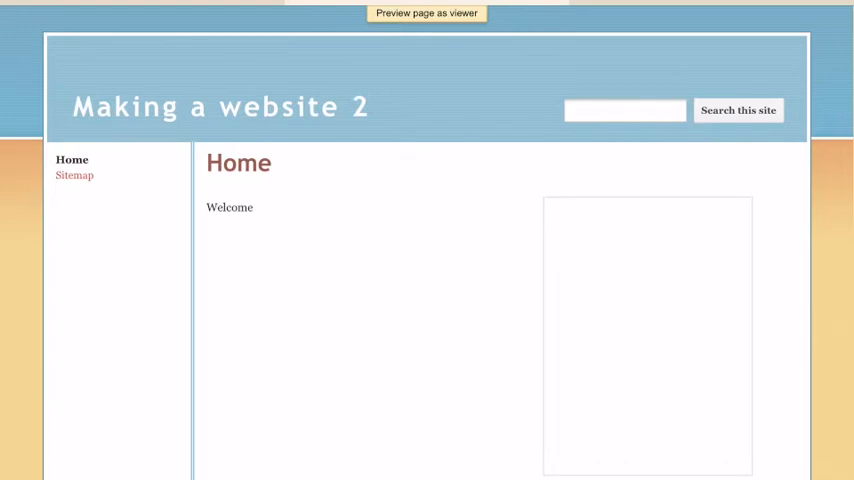
pyautogui.click(426, 13)
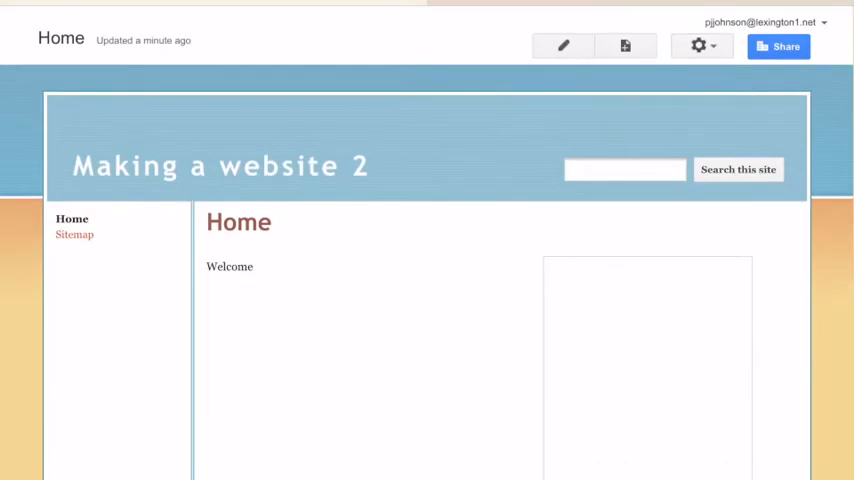
pyautogui.click(562, 46)
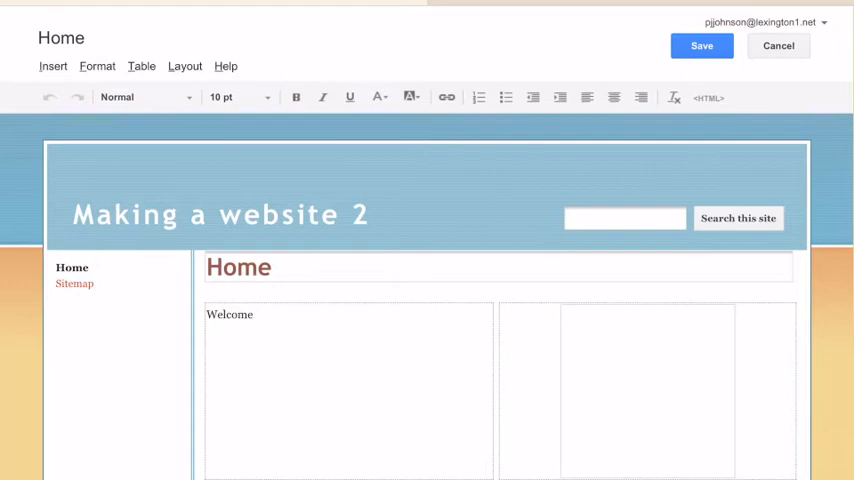
# - Save the Home page and exit edit mode back to normal view
pyautogui.click(701, 45)
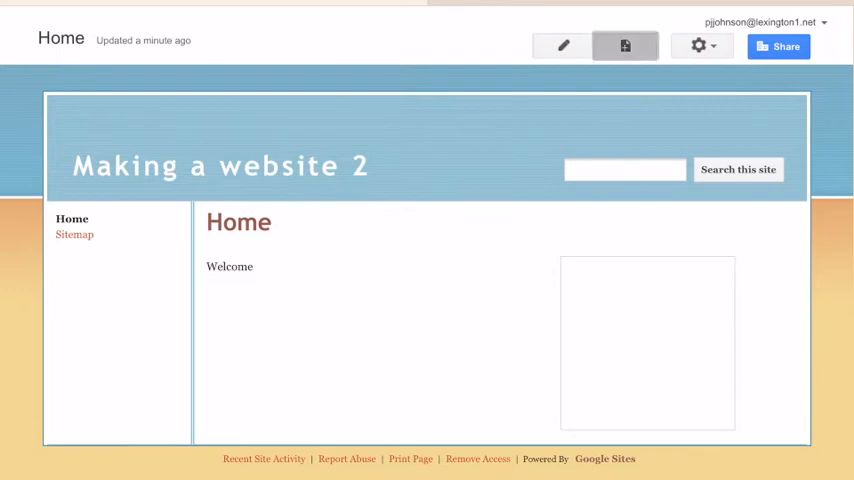
# - Add a new page titled 'Page 2' nested under Home
pyautogui.click(624, 46)
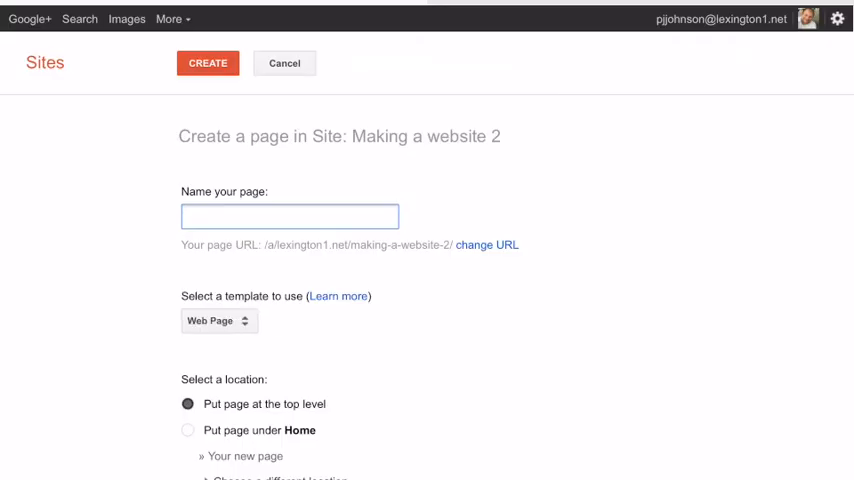
pyautogui.click(288, 217)
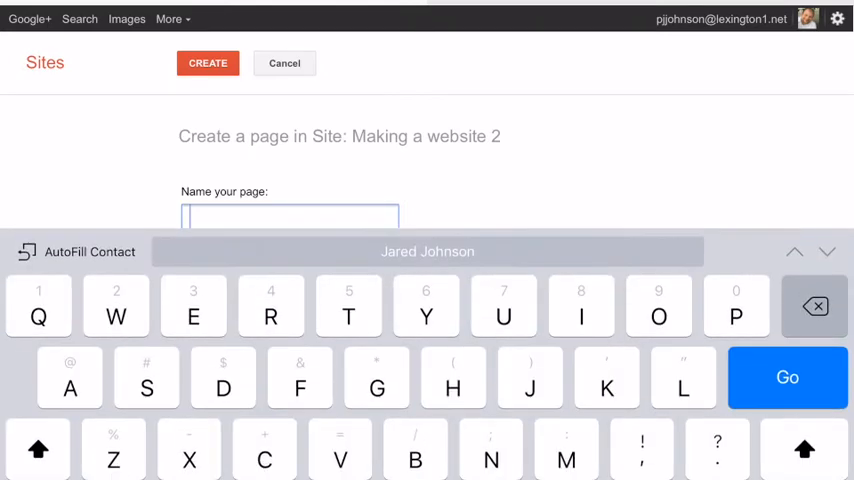
pyautogui.write('Pa')
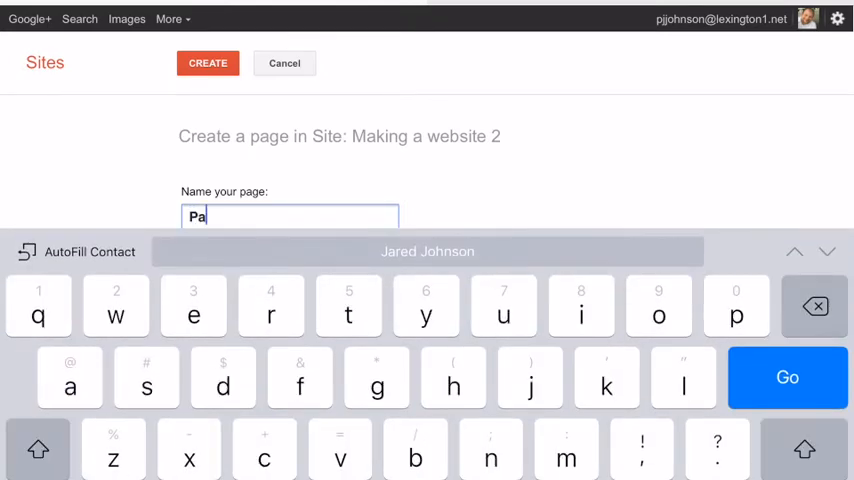
pyautogui.write('ge 2')
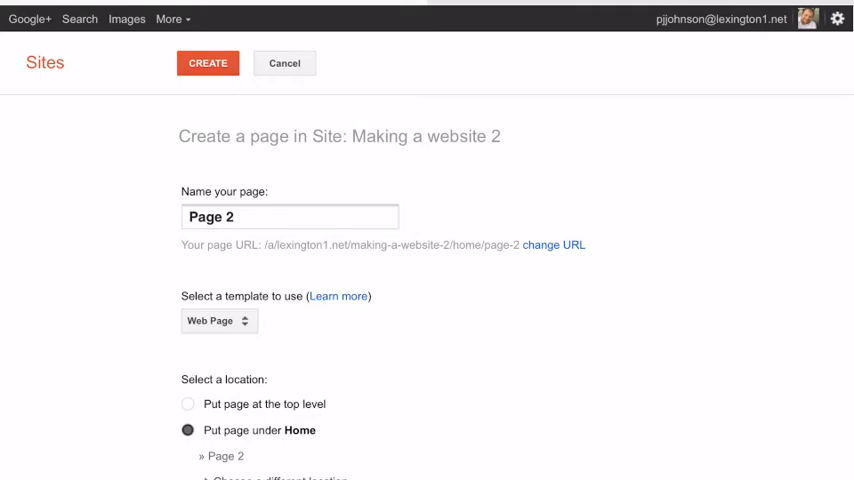
pyautogui.click(207, 63)
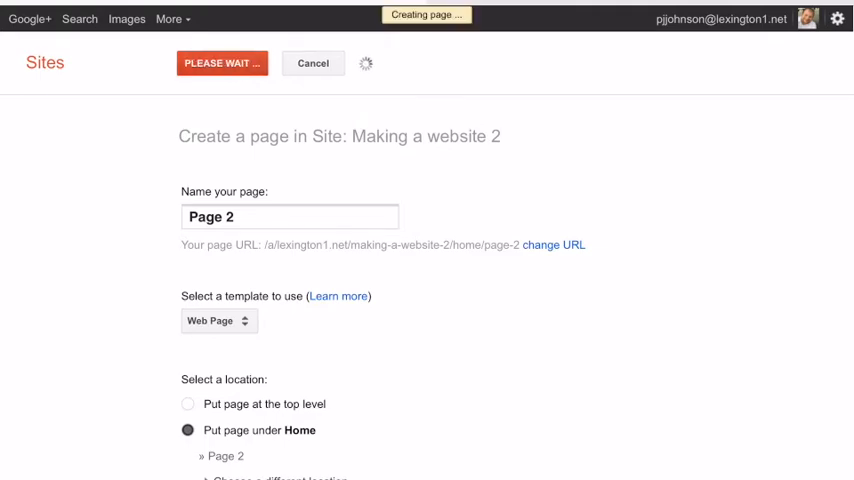
pyautogui.click(222, 62)
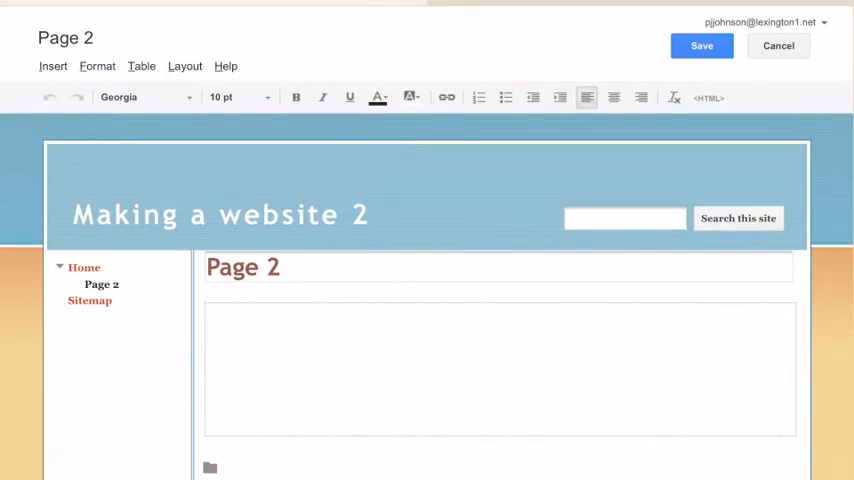
# - Scroll down the empty Page 2 and save it
pyautogui.scroll(-3)
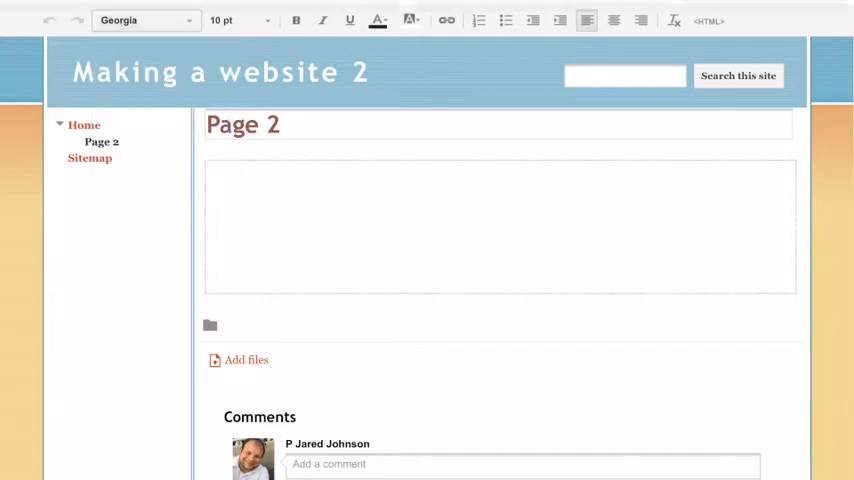
pyautogui.click(145, 19)
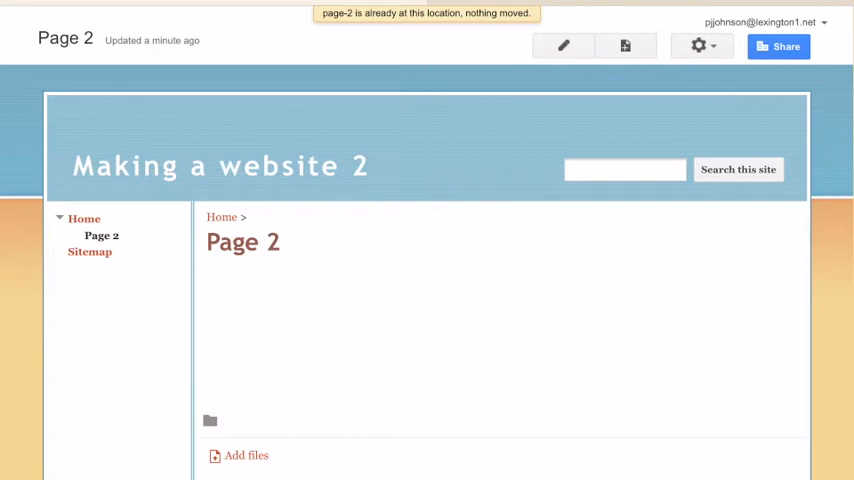
# - Reach Sharing and Permissions through the gear menu's Manage site option
pyautogui.click(699, 46)
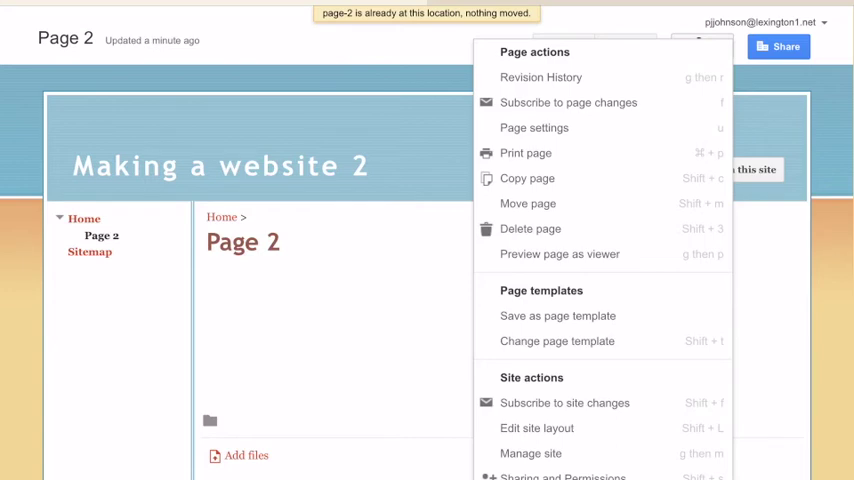
pyautogui.click(531, 453)
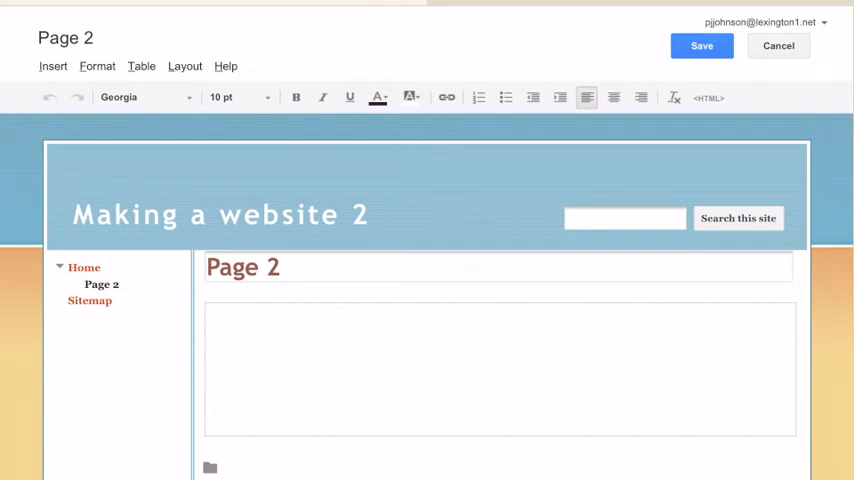
pyautogui.click(701, 45)
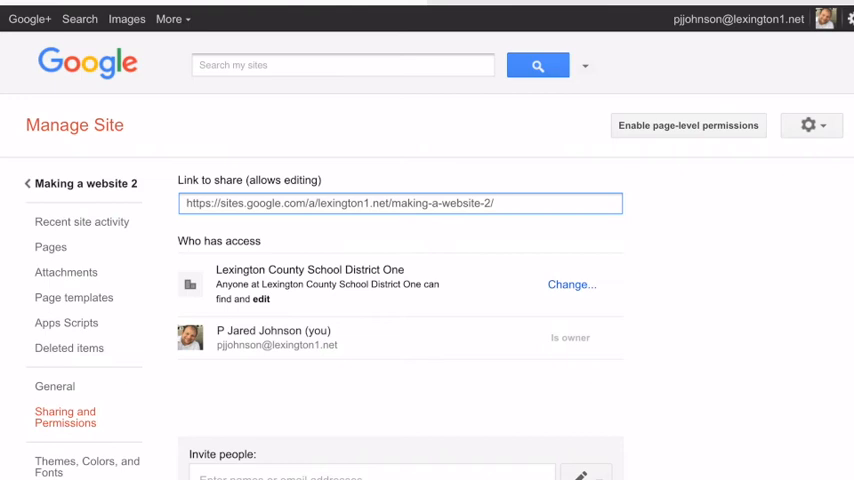
# - Change Lexington County School District One access from edit to Can view and save
pyautogui.click(571, 284)
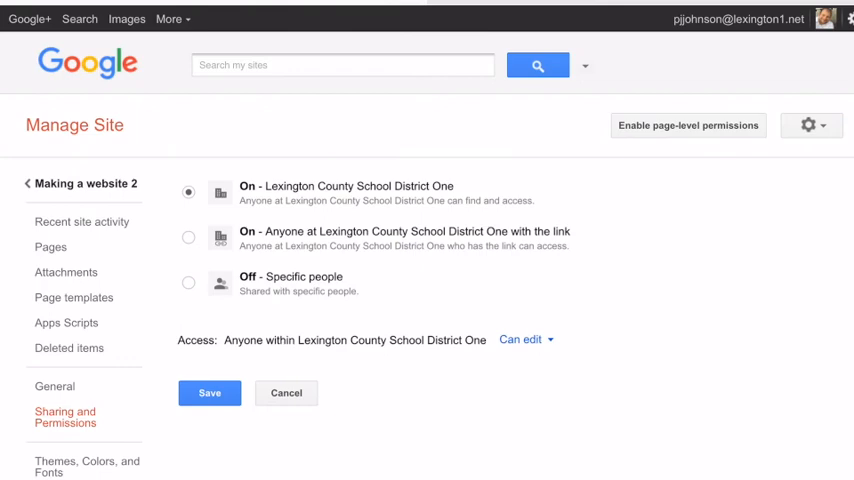
pyautogui.click(525, 339)
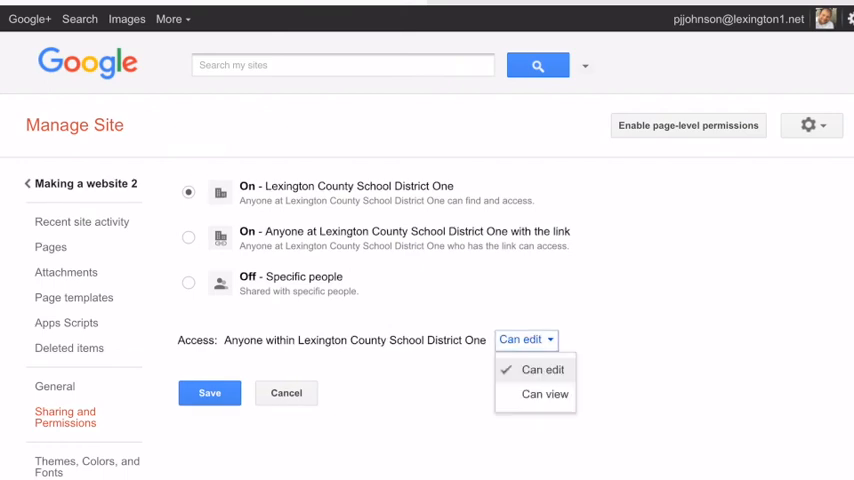
pyautogui.click(545, 393)
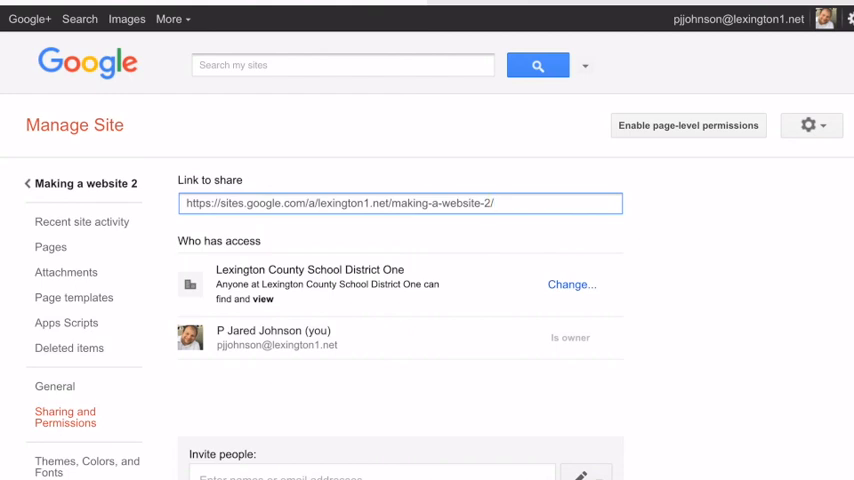
# - Select the URL in the Link to share box so it can be copied
pyautogui.doubleClick(264, 203)
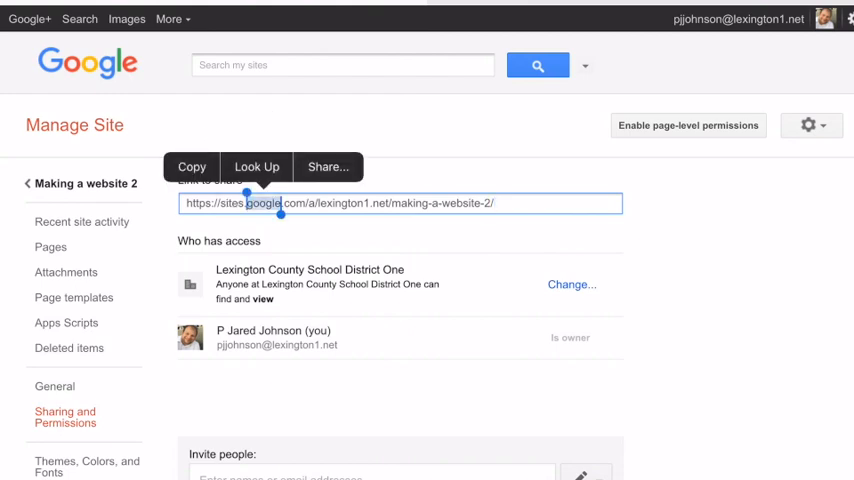